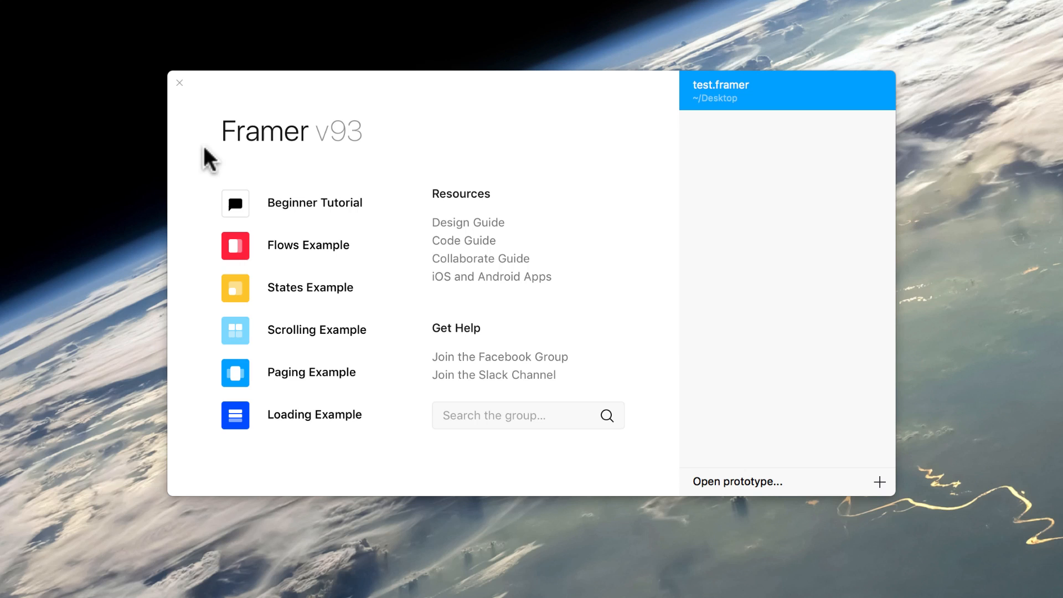
mouse_move(477, 447)
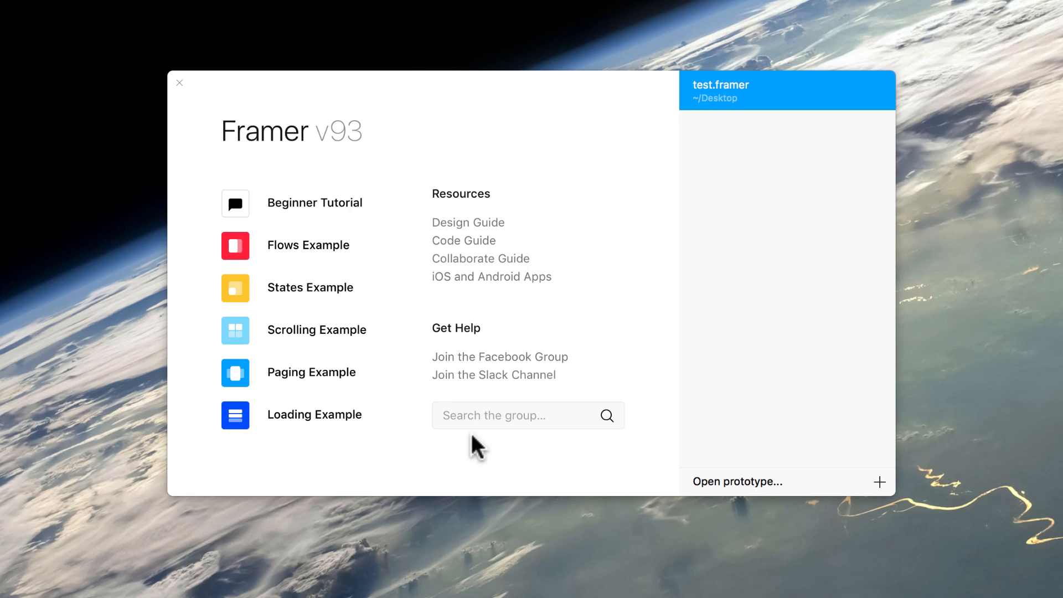
mouse_move(284, 214)
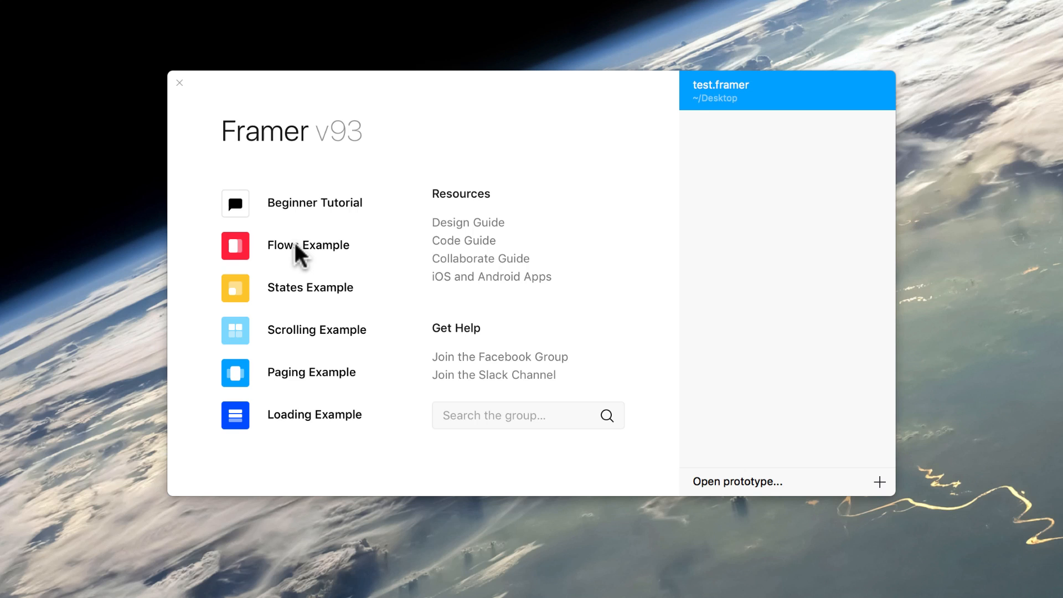
mouse_move(322, 322)
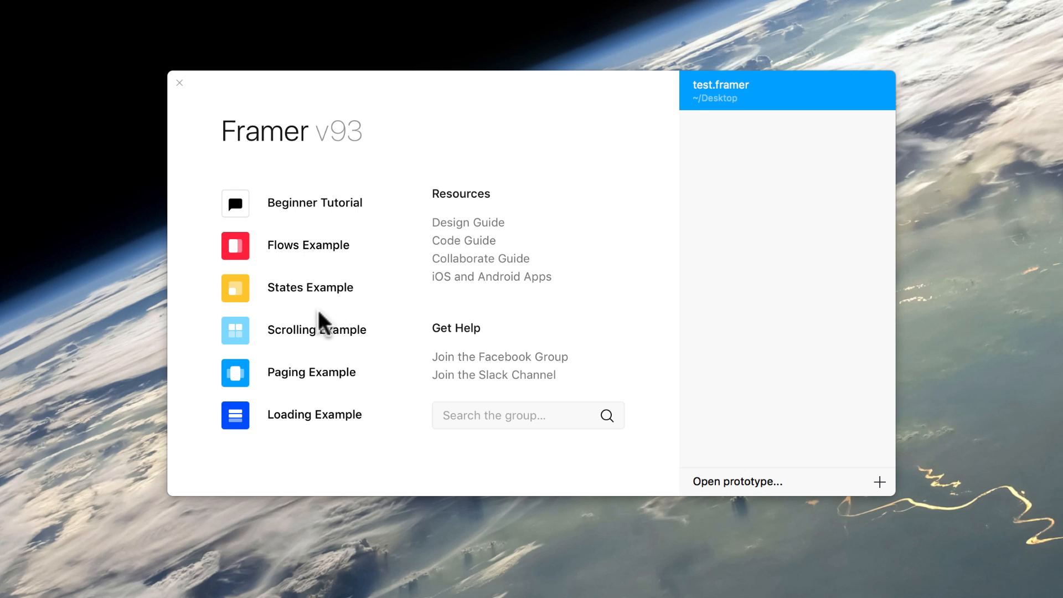
mouse_move(382, 307)
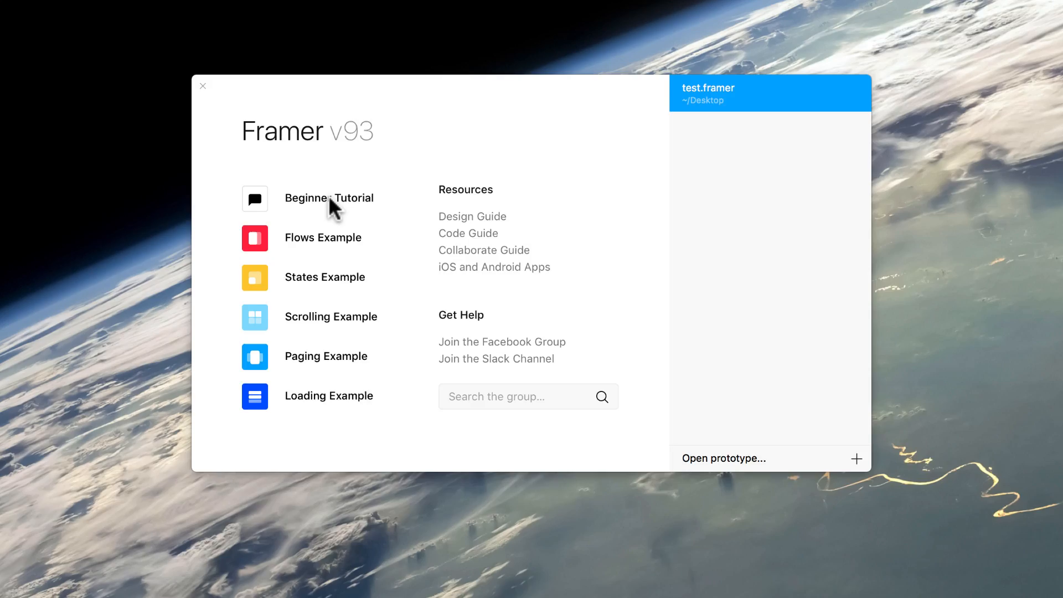
Step: Open the Beginner Tutorial project from the welcome window in Design view
left_click(330, 198)
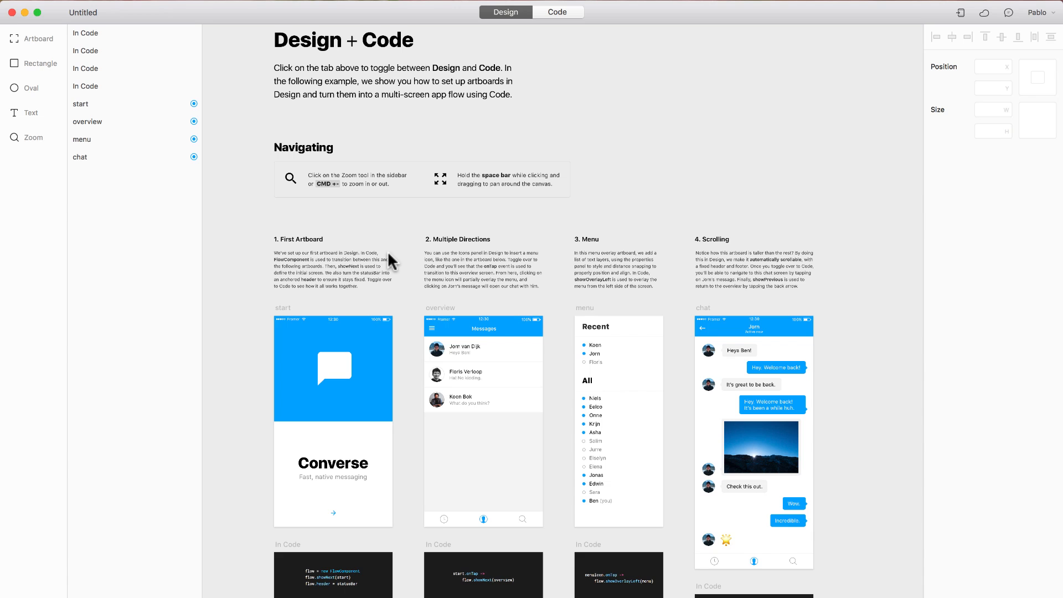
mouse_move(370, 279)
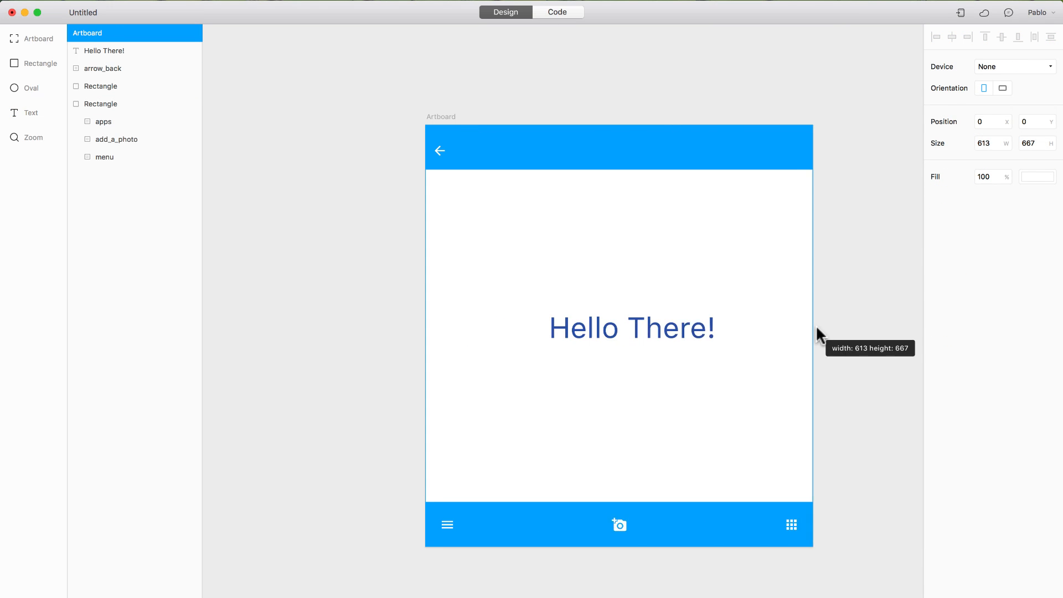
Step: Bring the start, overview and menu artboards into view and switch to Code mode
left_click_drag(812, 333, 720, 546)
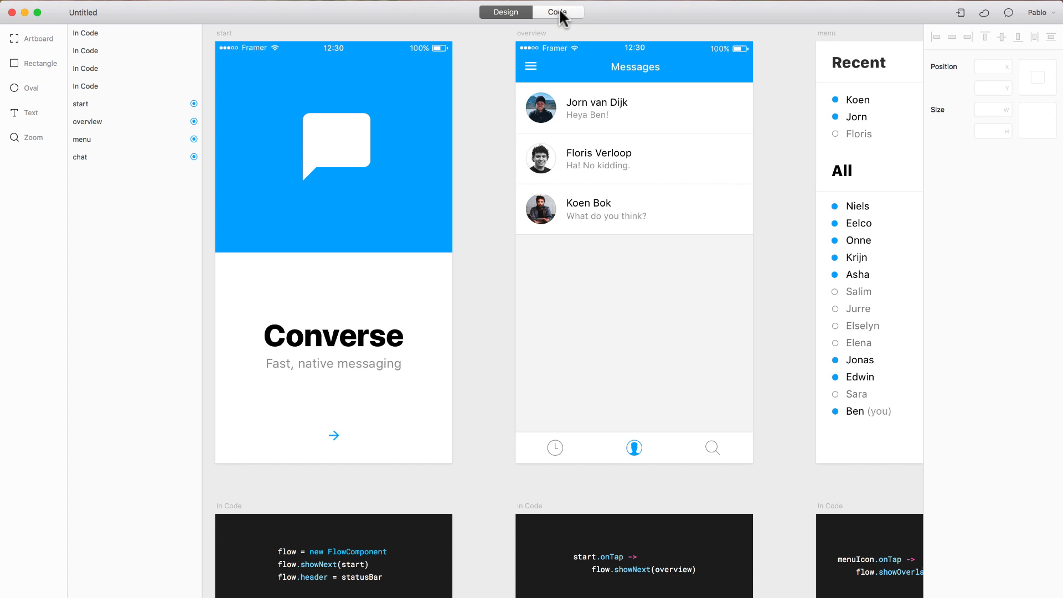
left_click(558, 12)
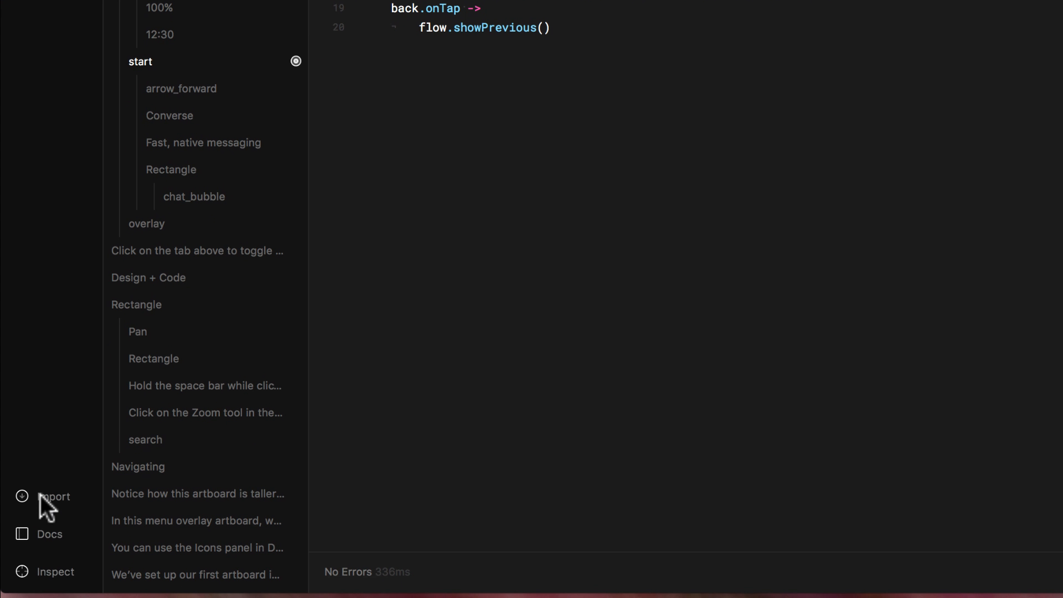
Step: Bring up the Import options for Sketch, Figma and Photoshop designs
left_click(53, 496)
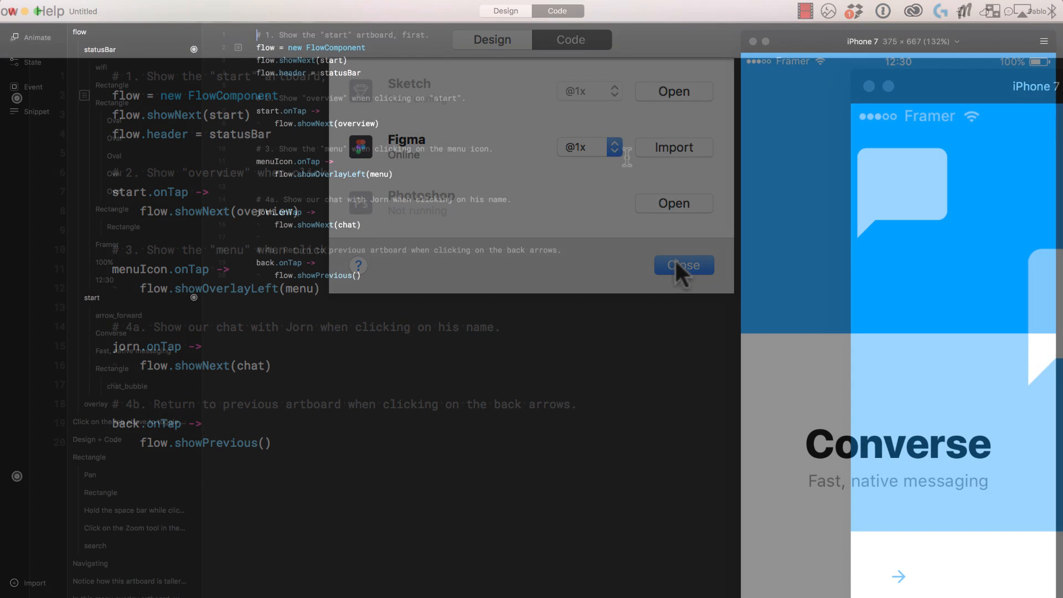
Step: Dismiss the Import dialog and show the iPhone 7 preview's device list
left_click(684, 264)
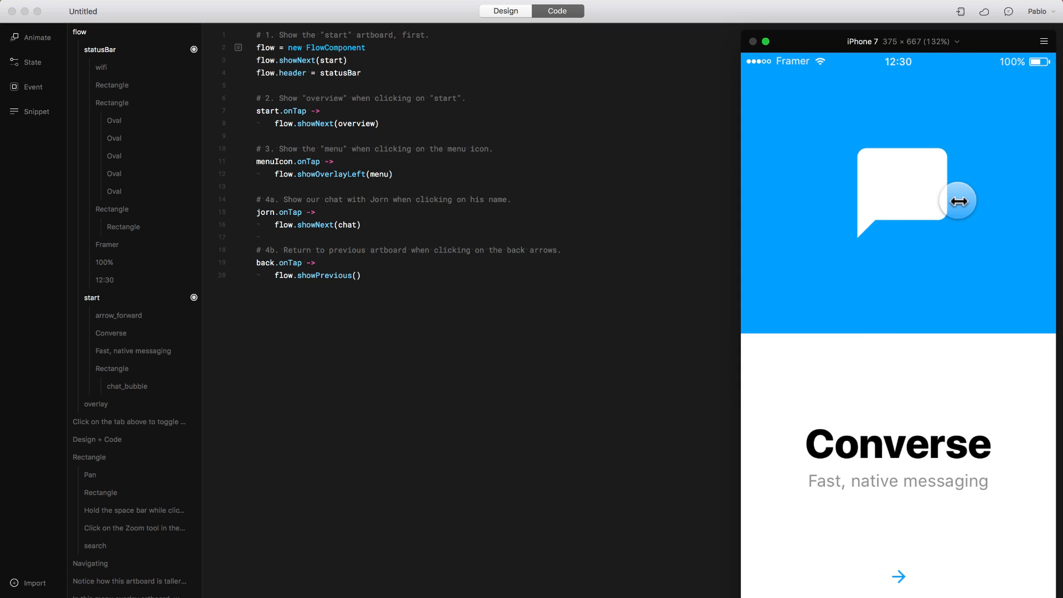
mouse_move(871, 102)
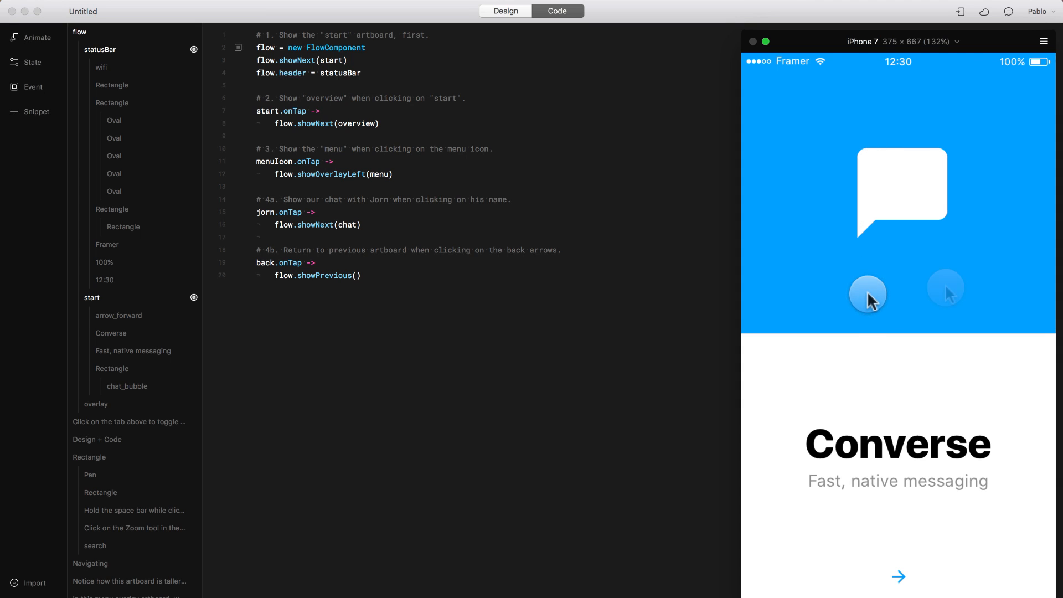
mouse_move(946, 292)
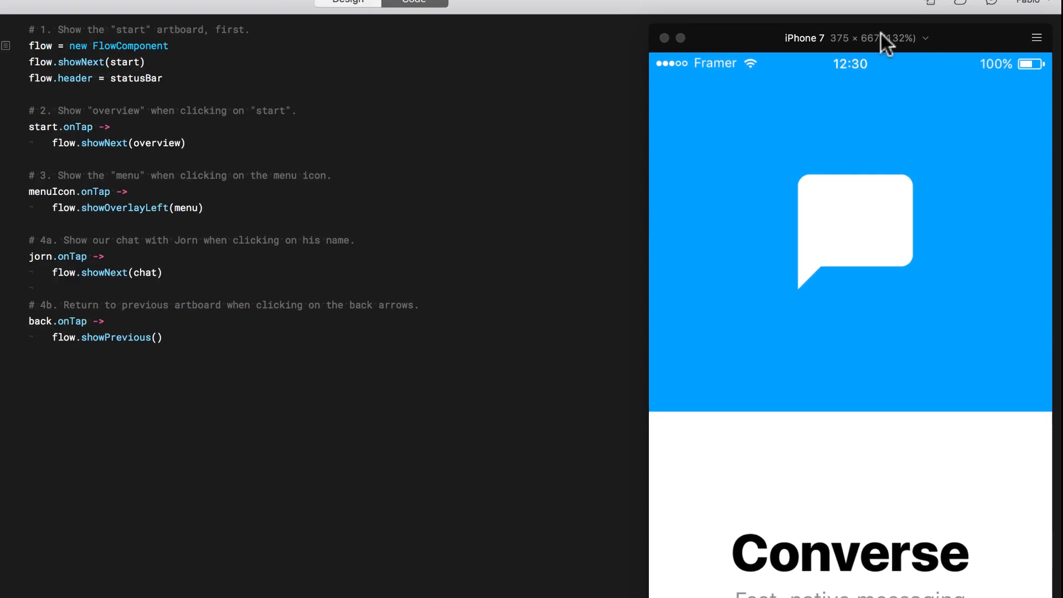
left_click(850, 38)
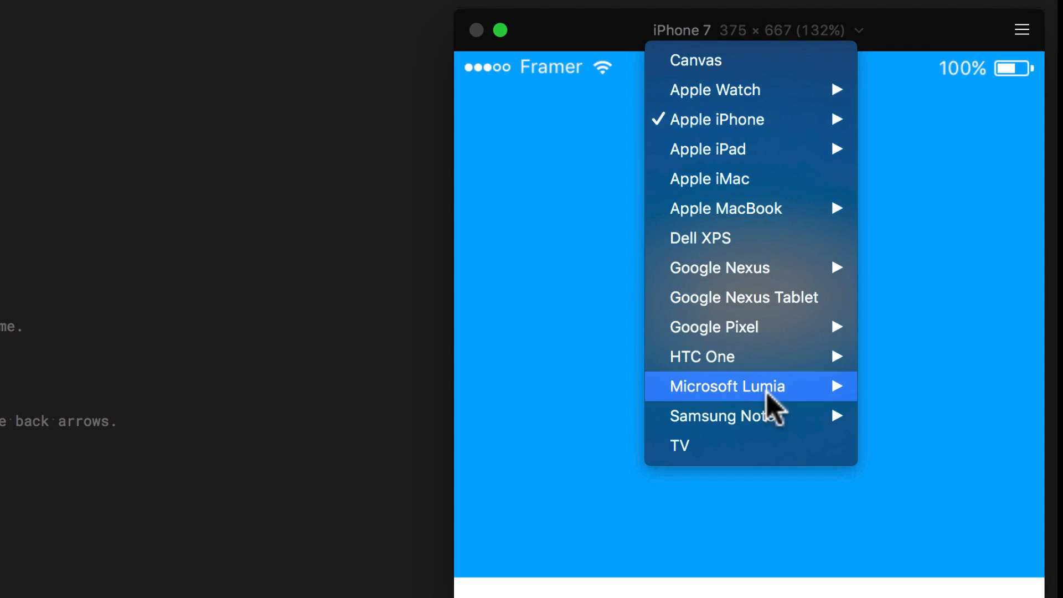